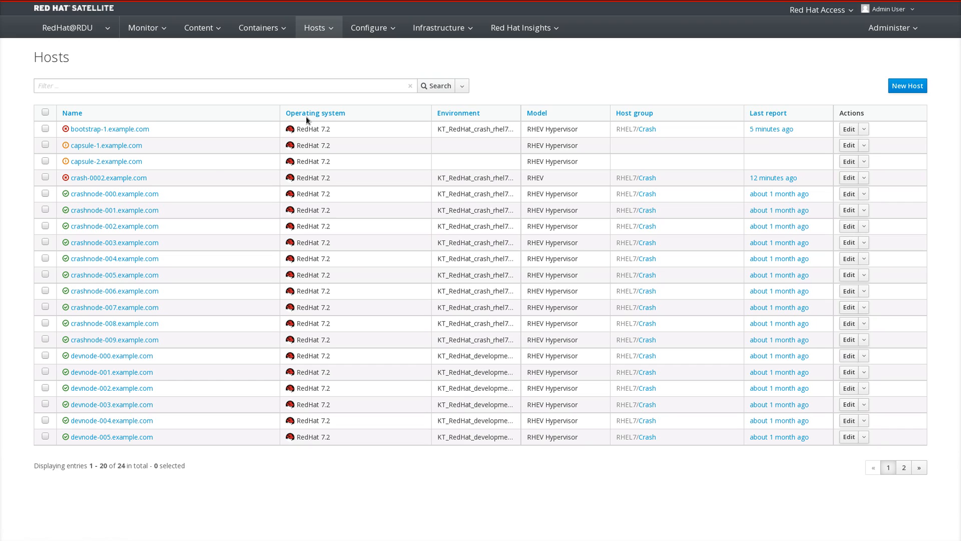
pyautogui.moveTo(315, 113)
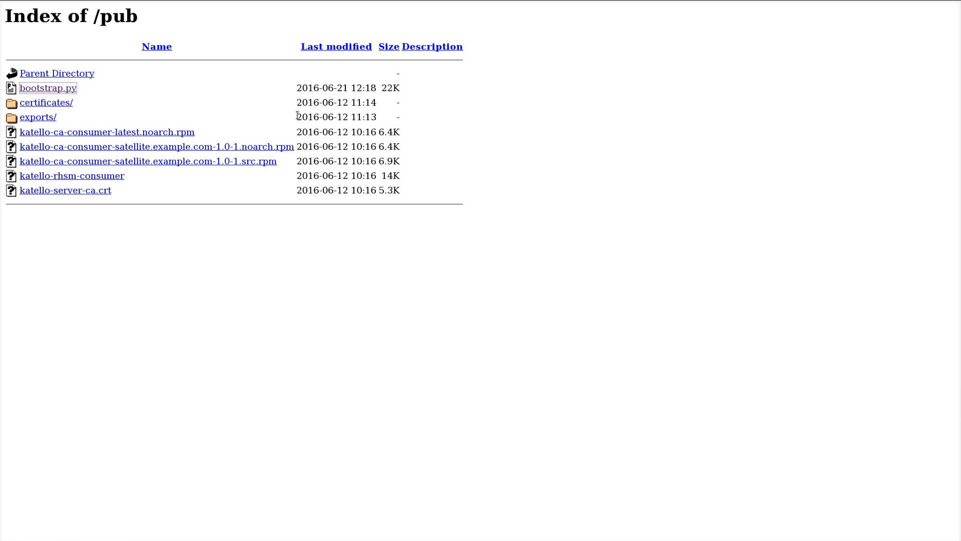
pyautogui.moveTo(224, 122)
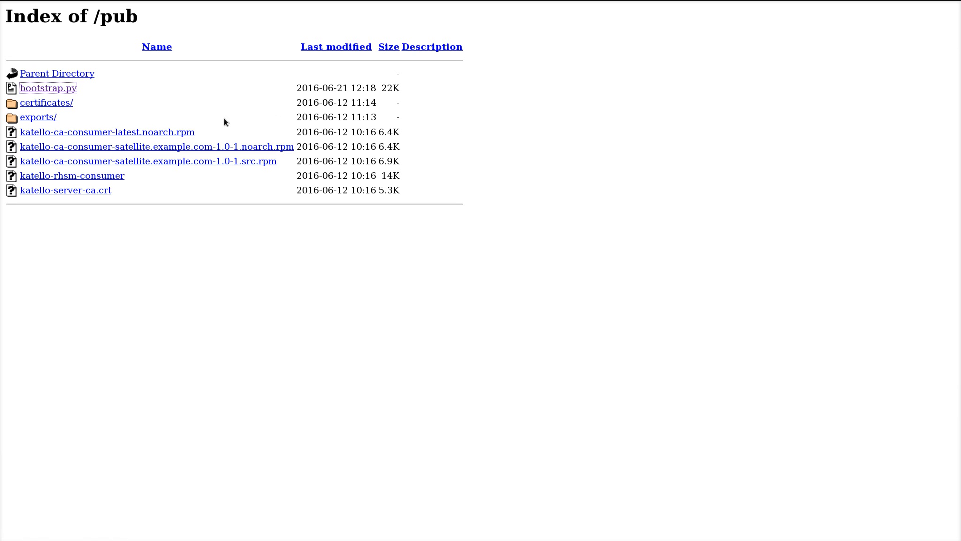
pyautogui.moveTo(87, 133)
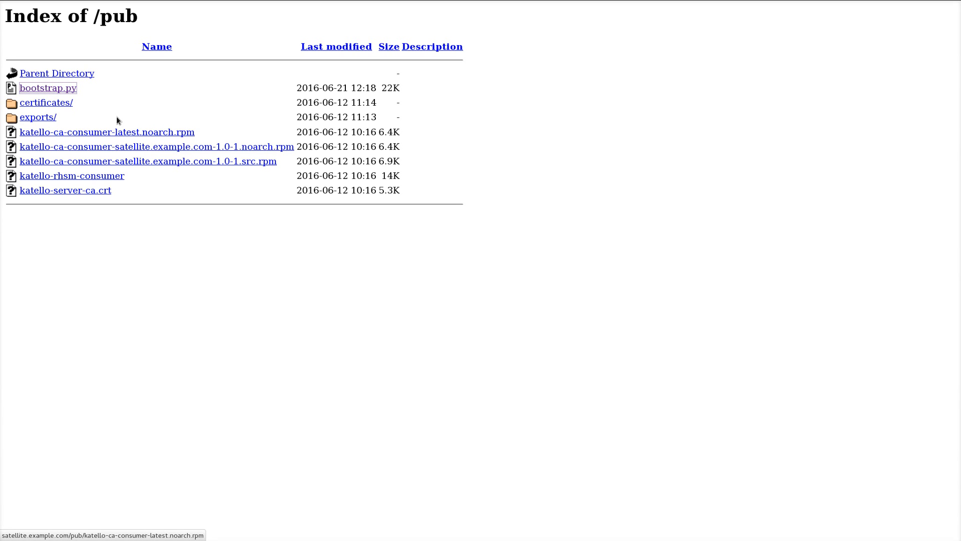
pyautogui.moveTo(106, 132)
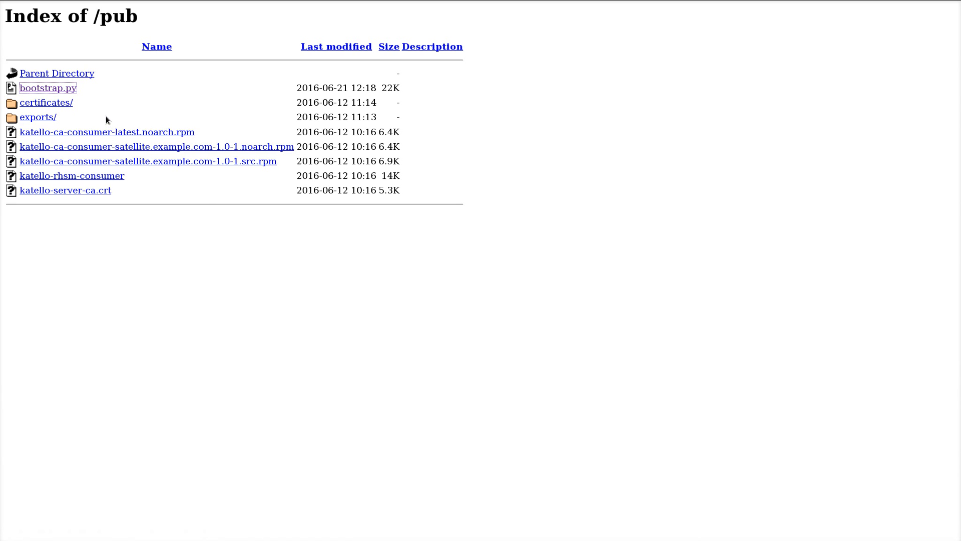
pyautogui.rightClick(47, 88)
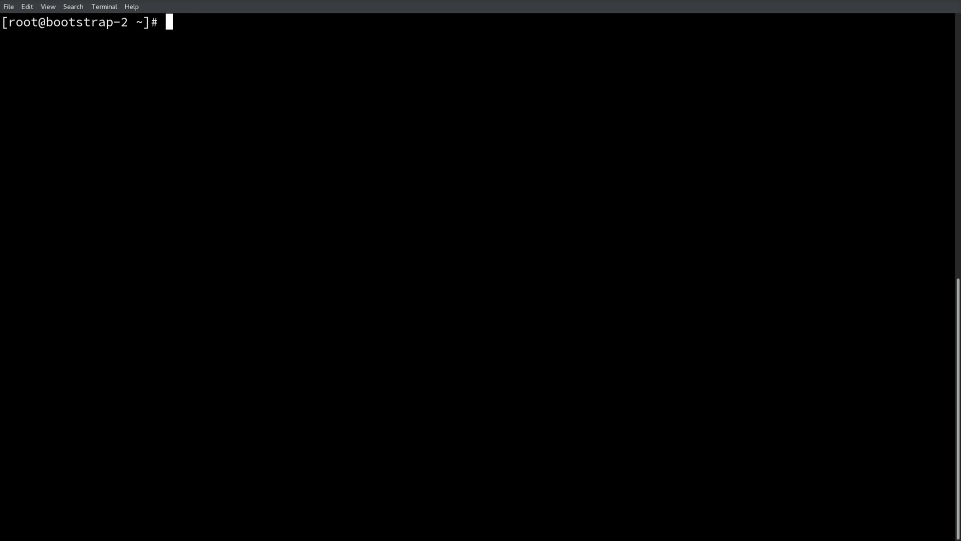
# - Download bootstrap.py from satellite.example.com with wget and begin typing chmod +x bootstrap.py
pyautogui.write('wget http://satellite.example.com/pub/bootstrap.py')
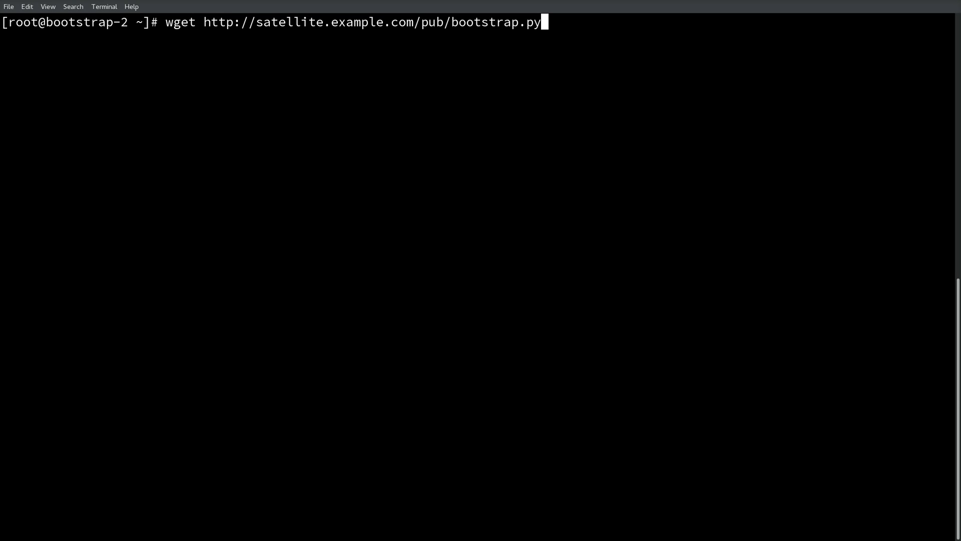
pyautogui.press('Return')
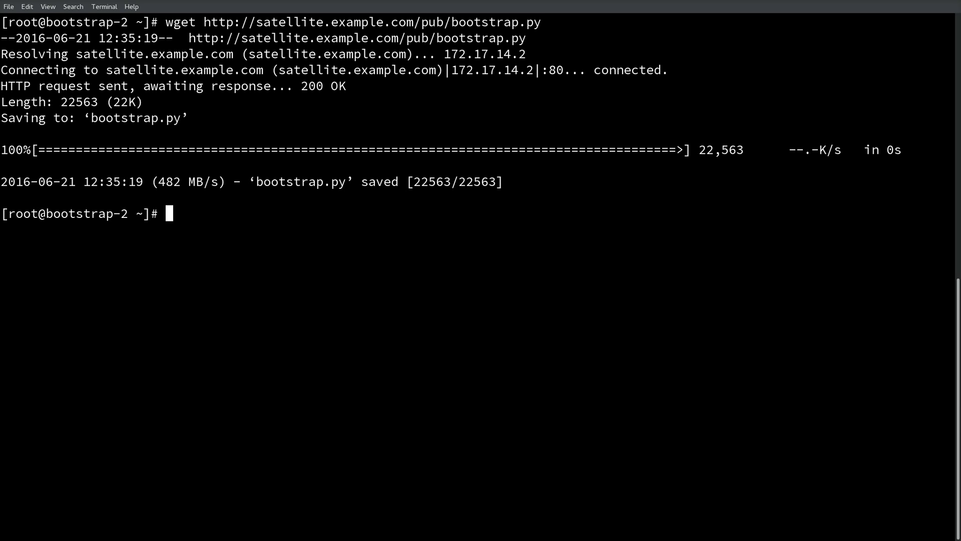
pyautogui.write('c')
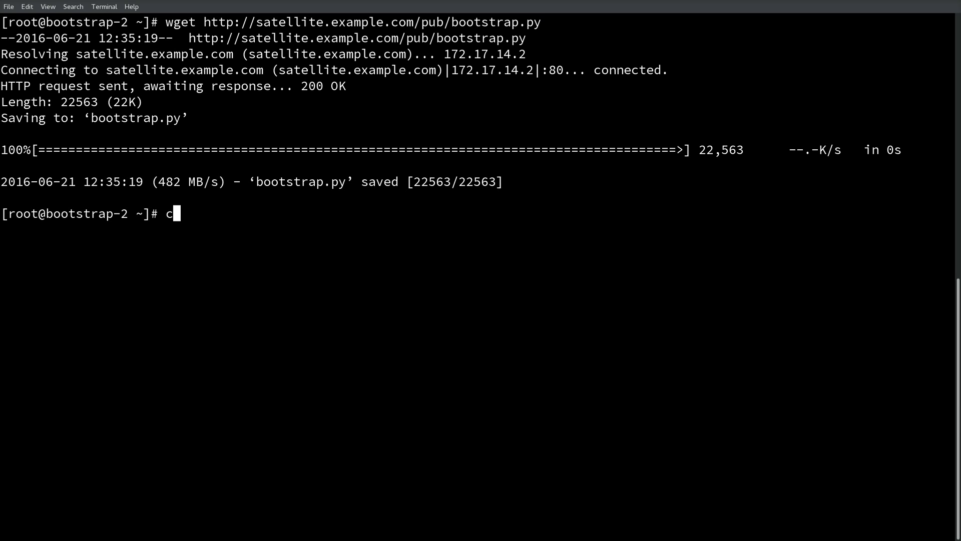
pyautogui.write('hmod')
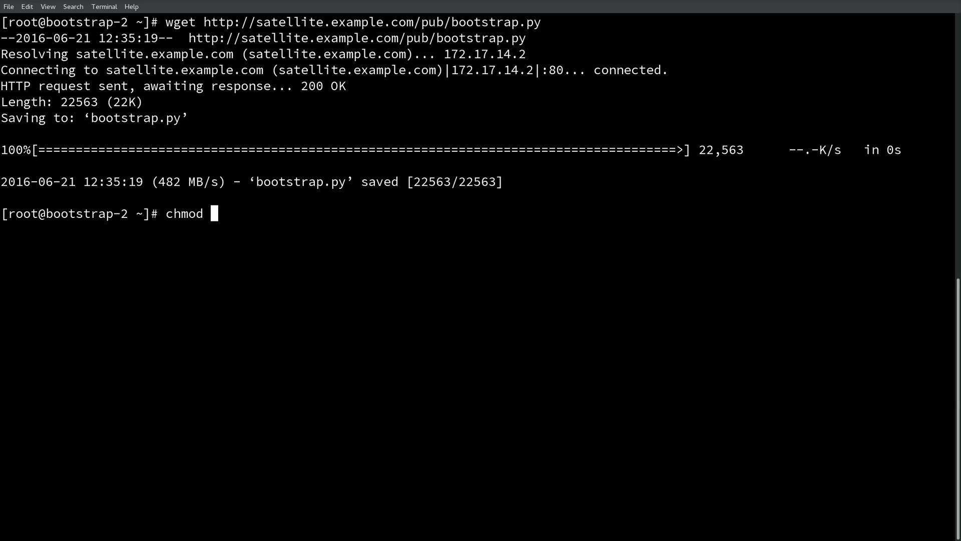
pyautogui.write('+x bo')
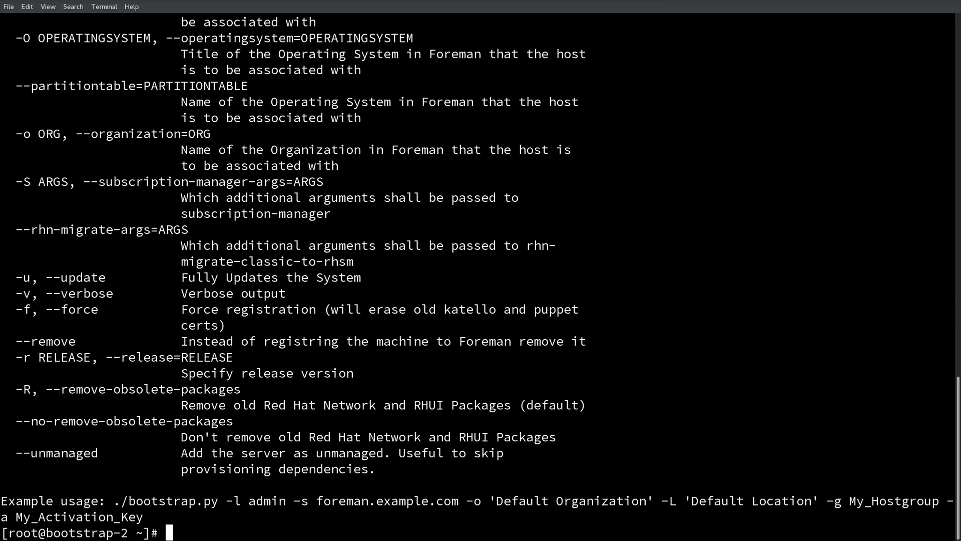
# - Enter ./bootstrap.py with user admin, server satellite.example.com, RedHat, RDU, RHEL7/Crash, ak-Reg_To_Crash
pyautogui.write('./bootstrap.py -l')
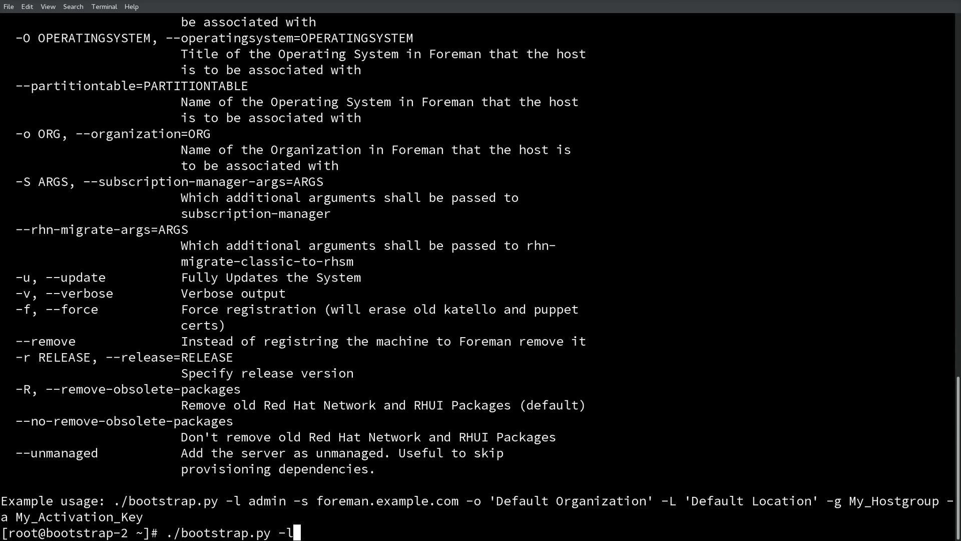
pyautogui.write('admin -')
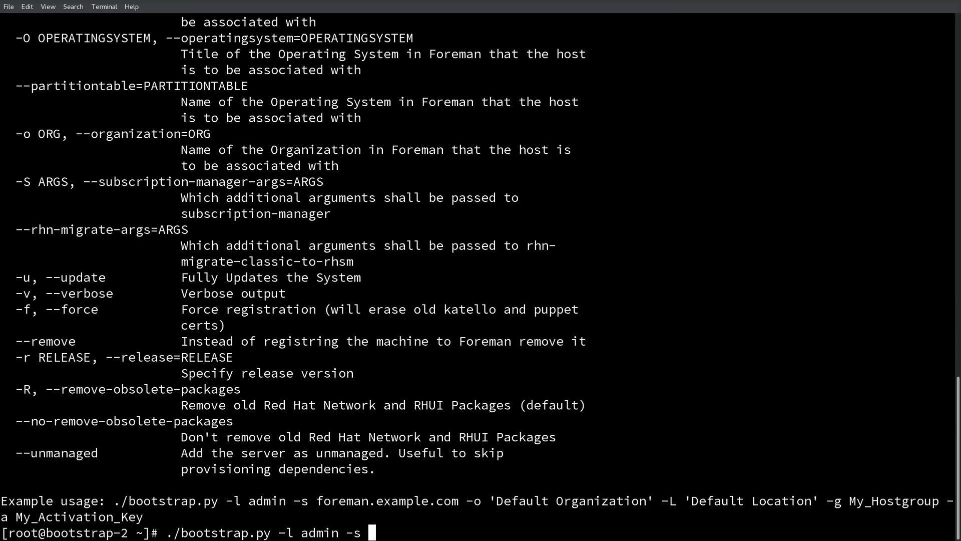
pyautogui.write('satellite.ex')
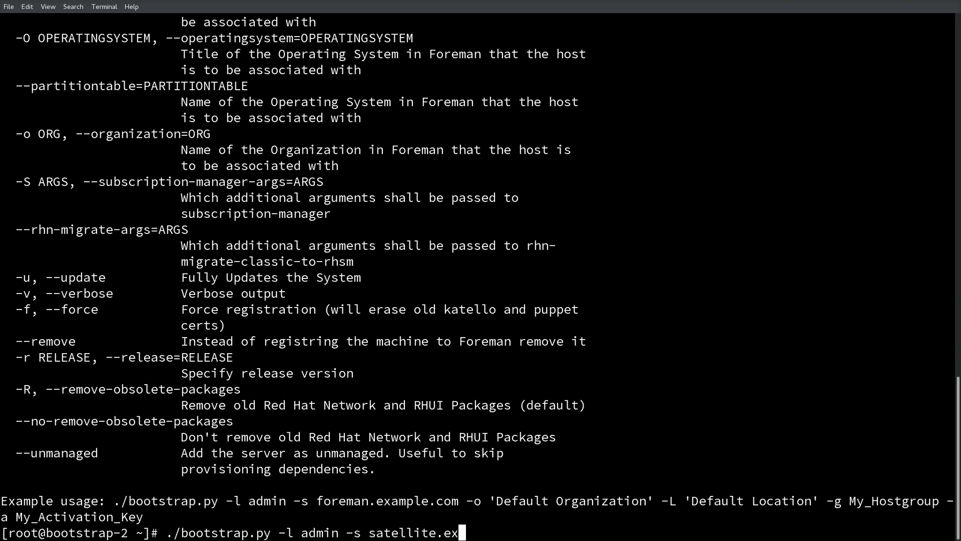
pyautogui.write('ample.com -o Redh')
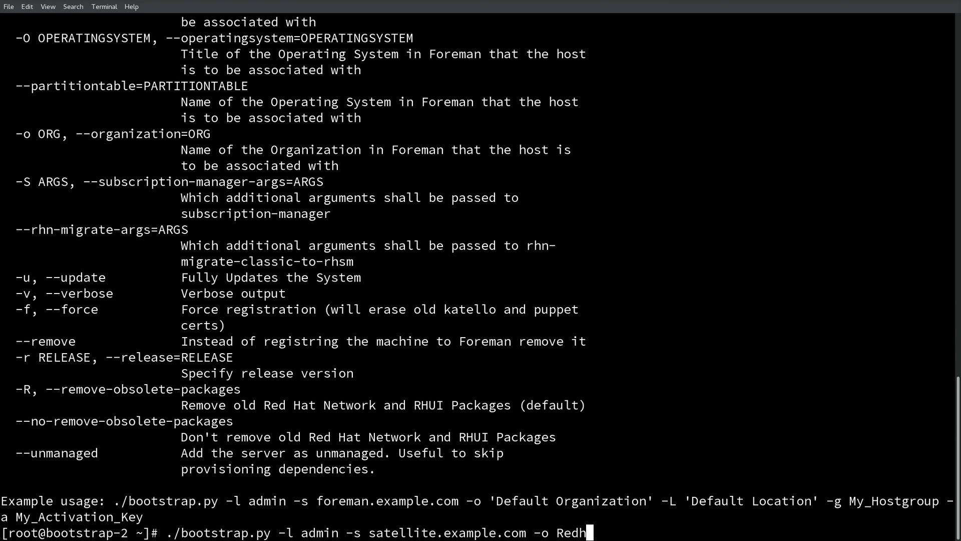
pyautogui.write('at -L')
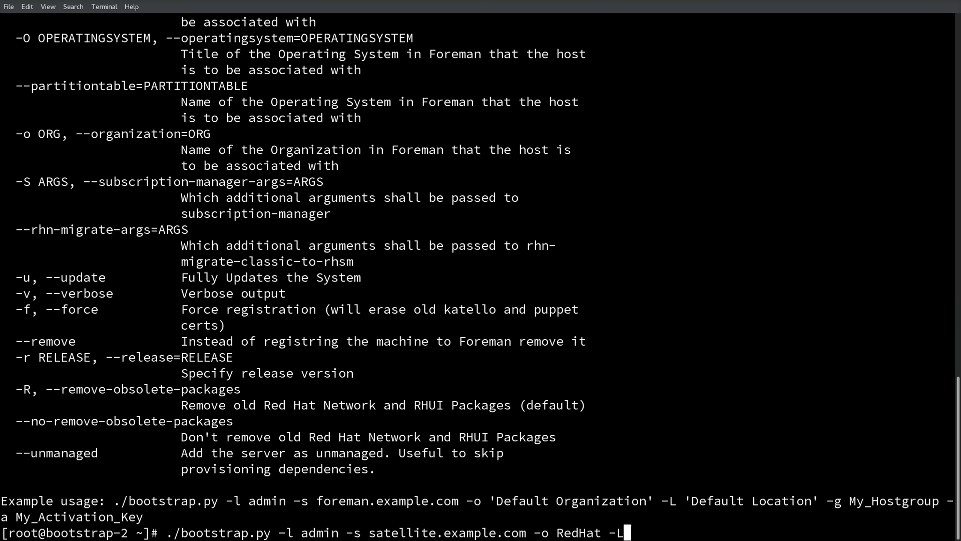
pyautogui.write('DU -g')
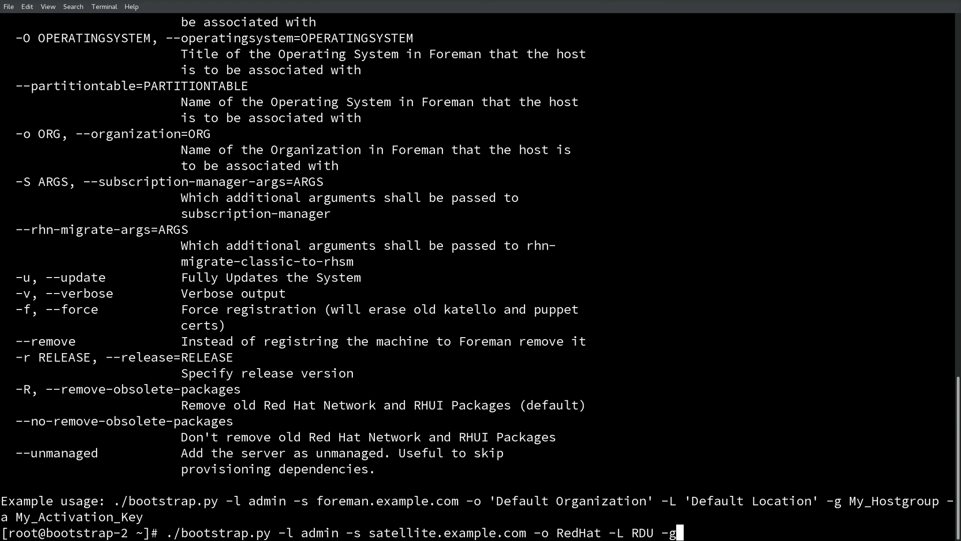
pyautogui.write('RHEL7')
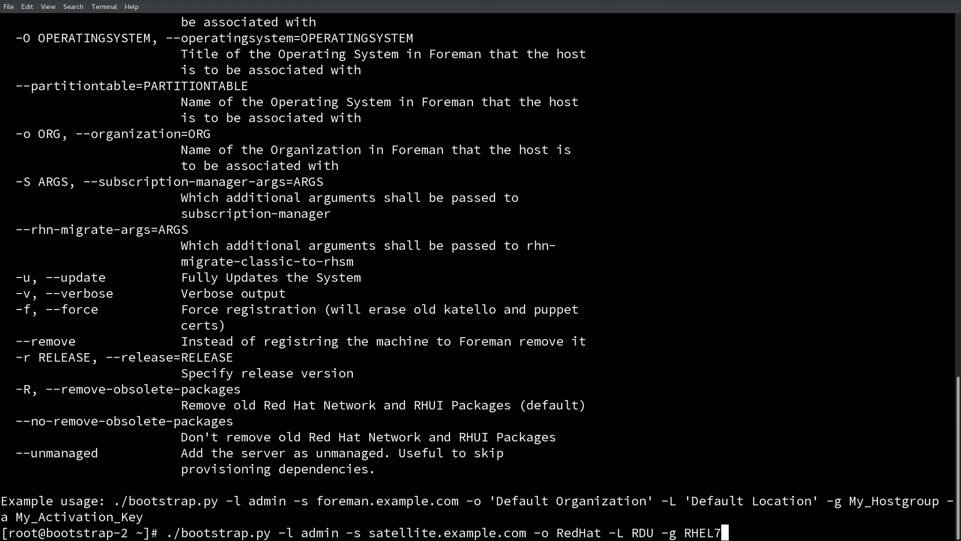
pyautogui.write('/Crash')
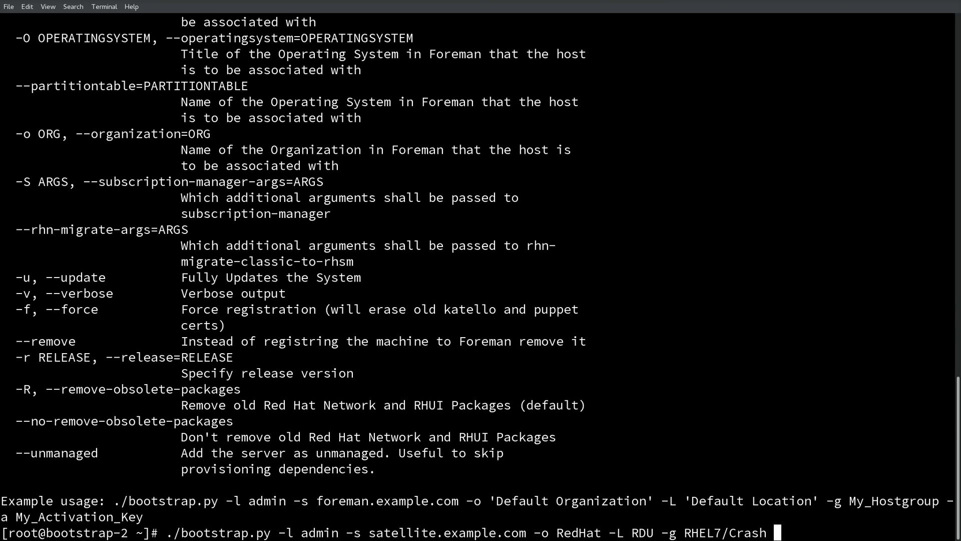
pyautogui.write('-a a')
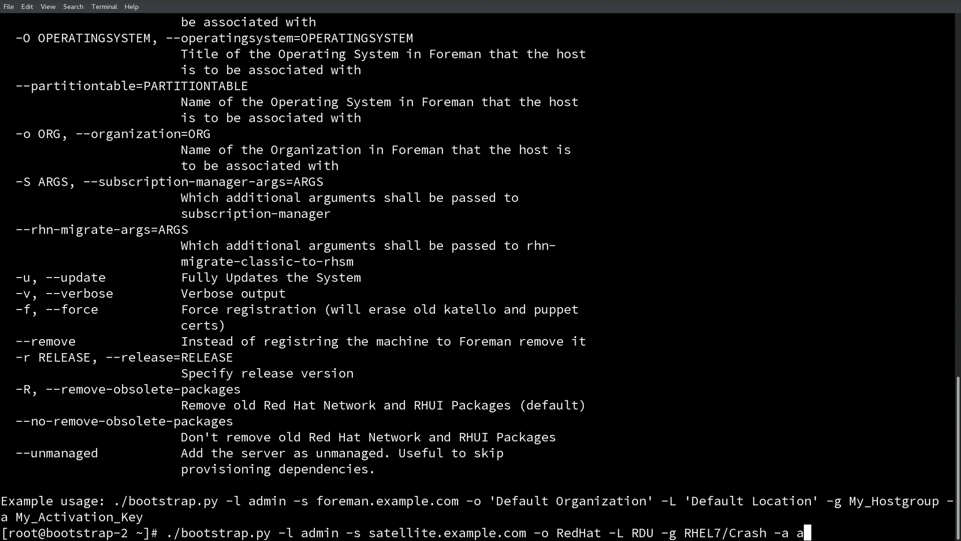
pyautogui.write('k-RE')
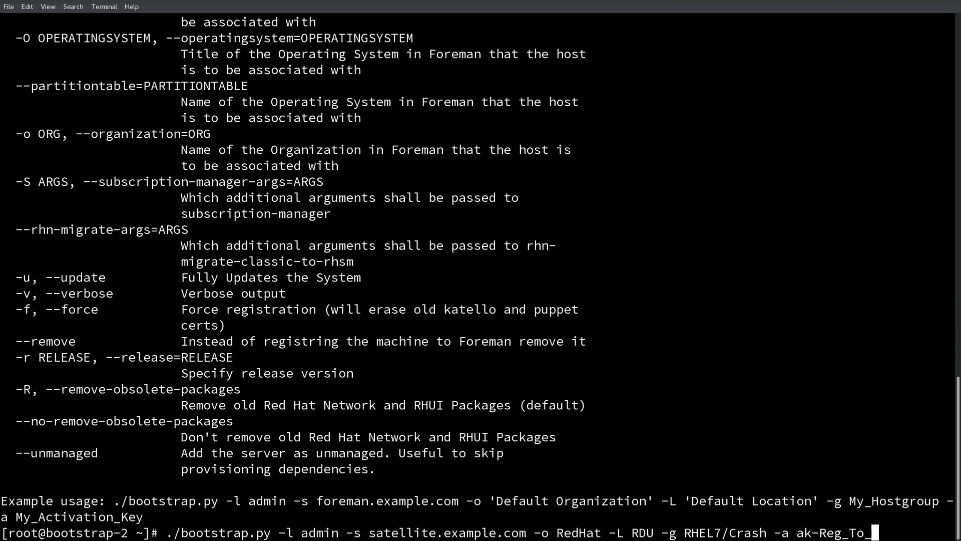
pyautogui.write('Crash')
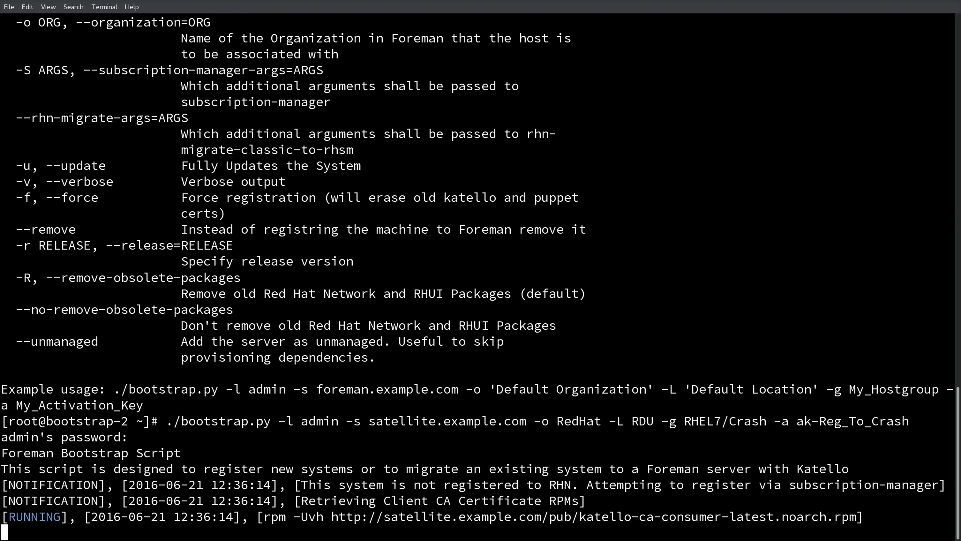
# - Scroll through bootstrap.py output as it creates bootstrap-2 and starts registration
pyautogui.scroll(-3)
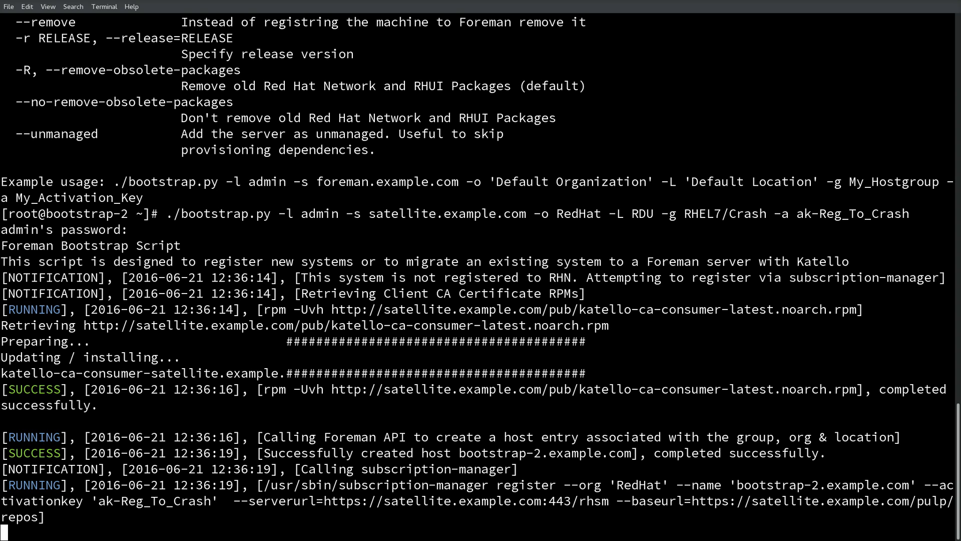
pyautogui.scroll(-3)
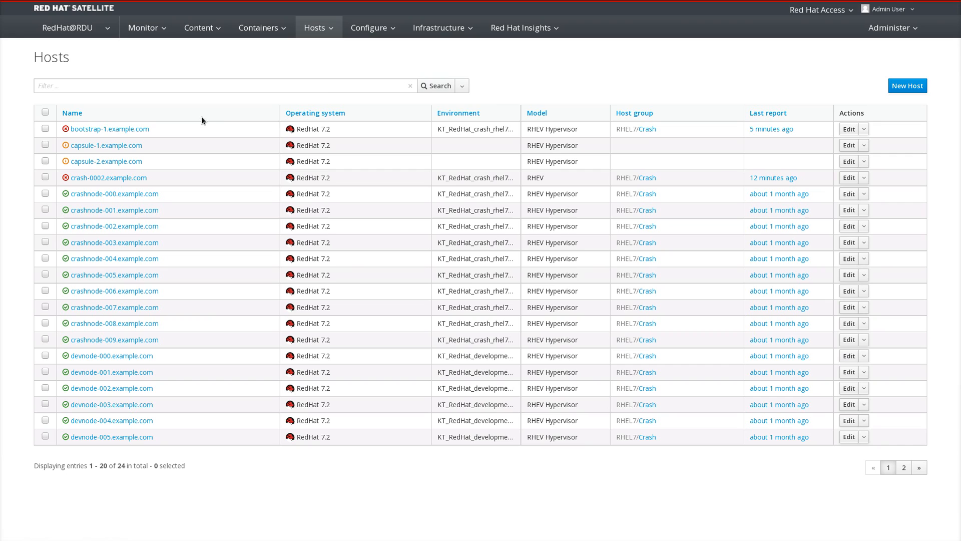
# - Open the Puppet certificates for the satellite.example.com capsule from Infrastructure > Capsules
pyautogui.click(439, 28)
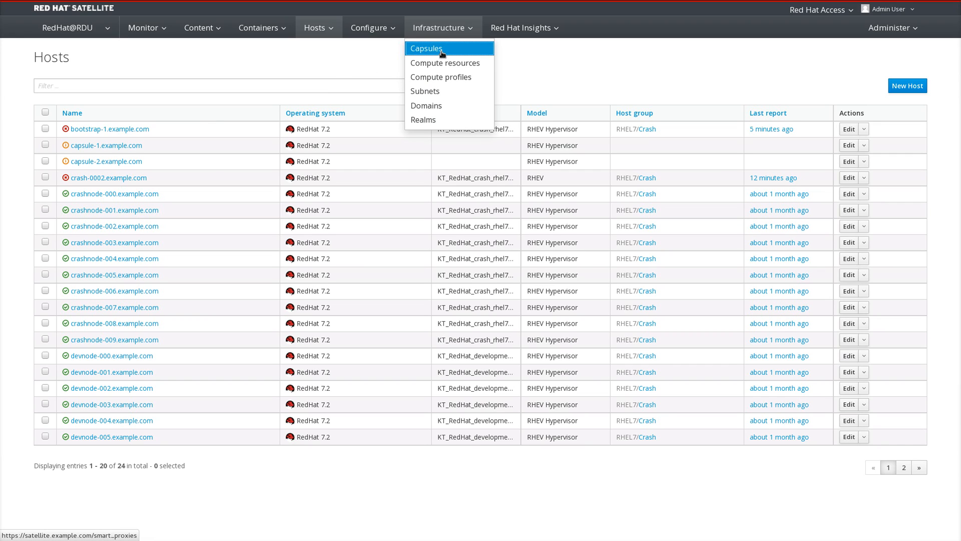
pyautogui.click(426, 48)
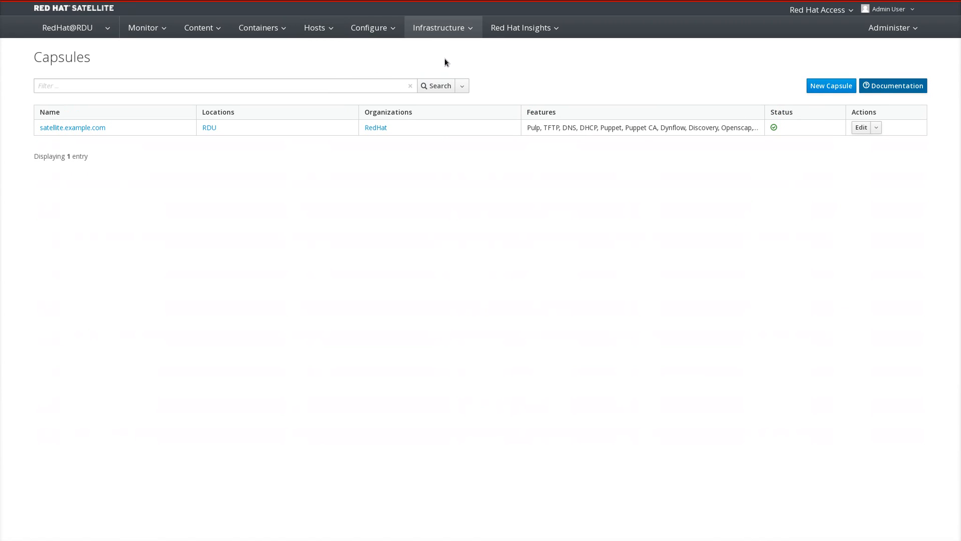
pyautogui.click(875, 128)
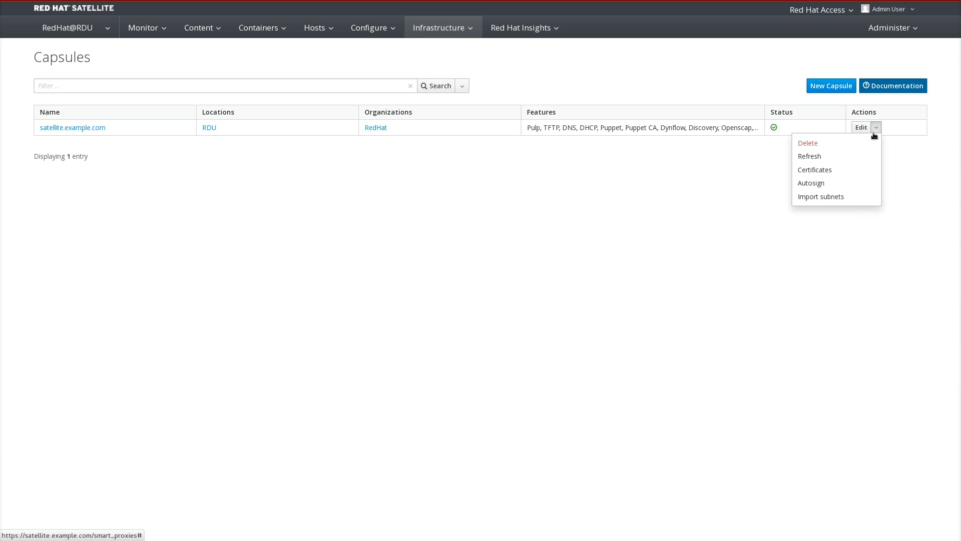
pyautogui.moveTo(815, 169)
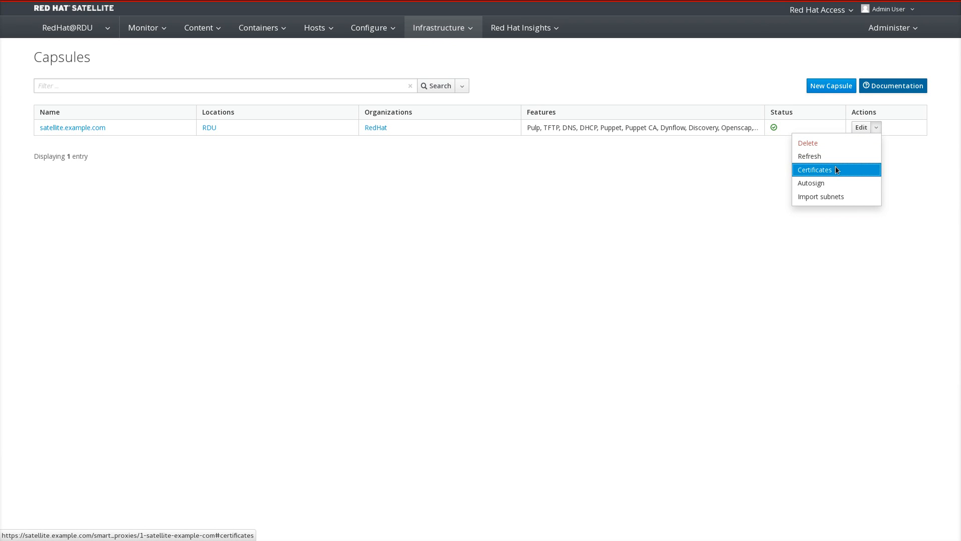
pyautogui.click(814, 170)
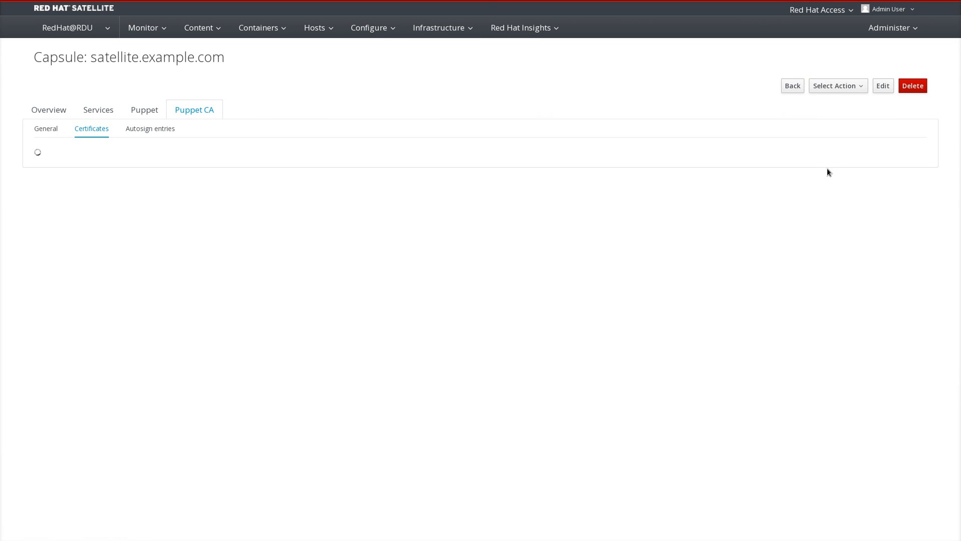
pyautogui.moveTo(518, 226)
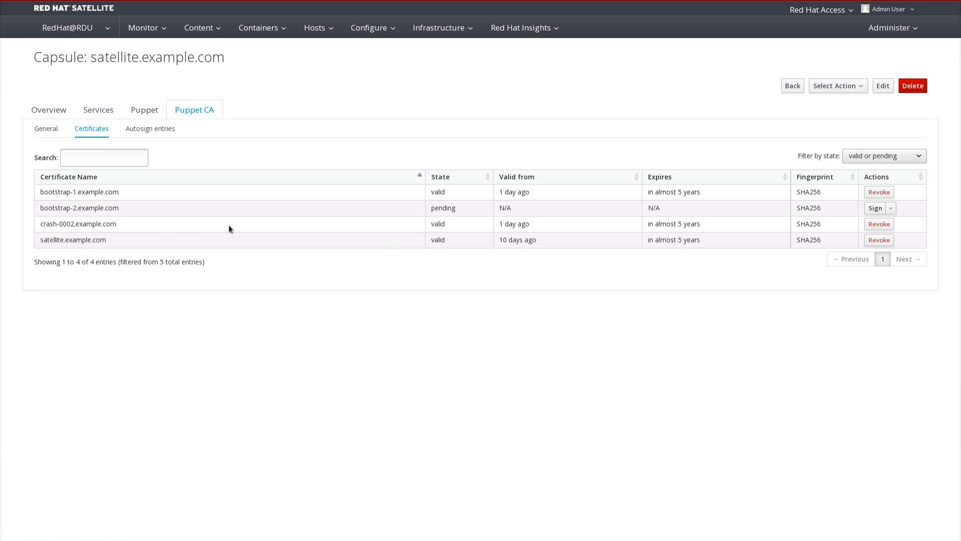
pyautogui.moveTo(191, 217)
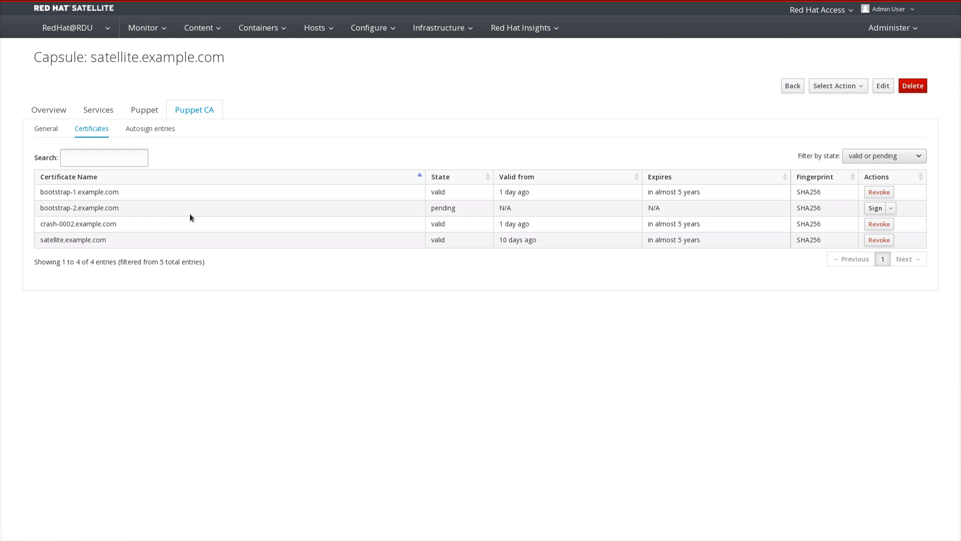
pyautogui.moveTo(672, 238)
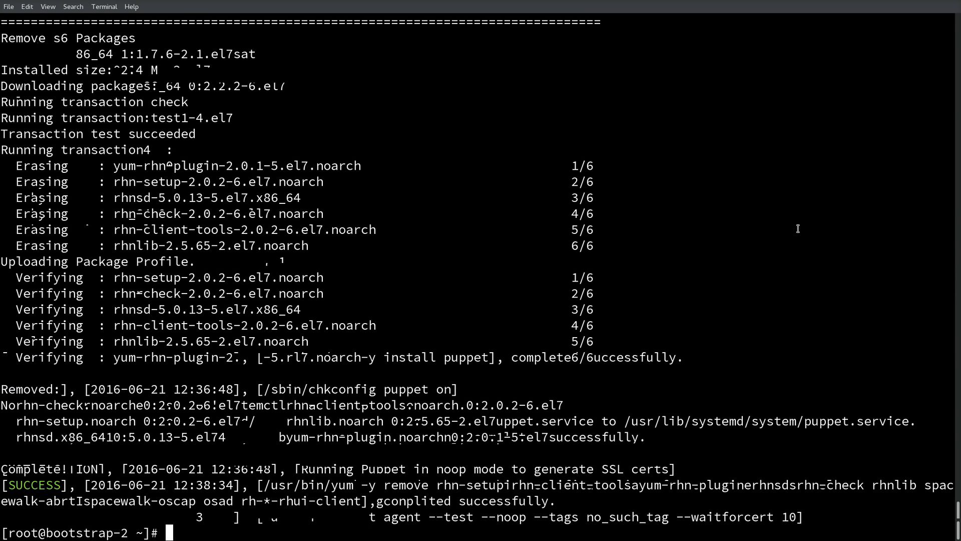
pyautogui.moveTo(798, 232)
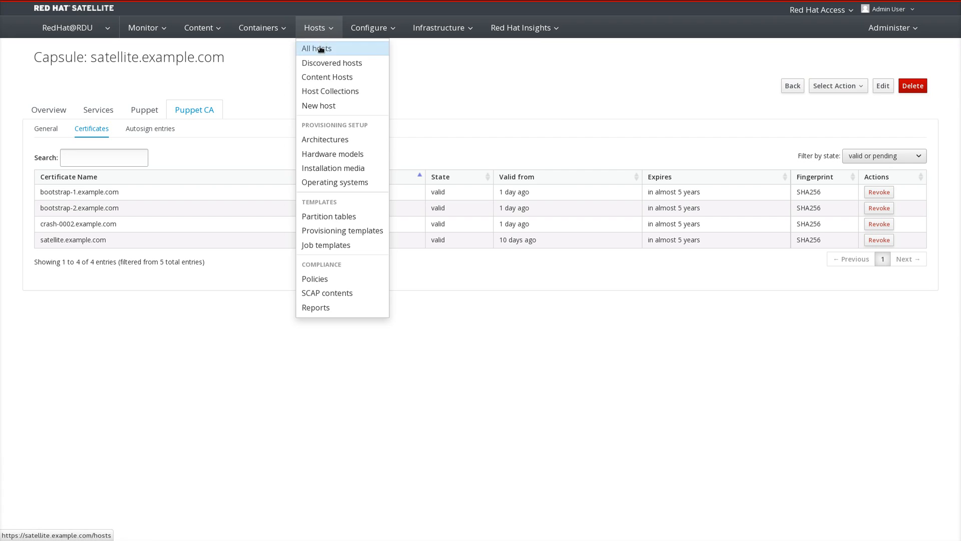
# - Open bootstrap-2.example.com's host page from the All hosts list
pyautogui.click(316, 48)
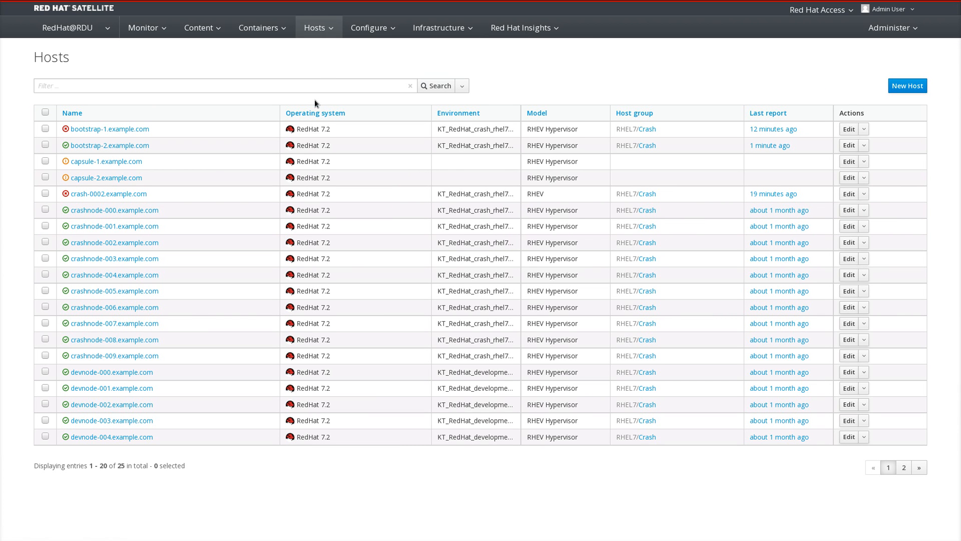
pyautogui.moveTo(109, 145)
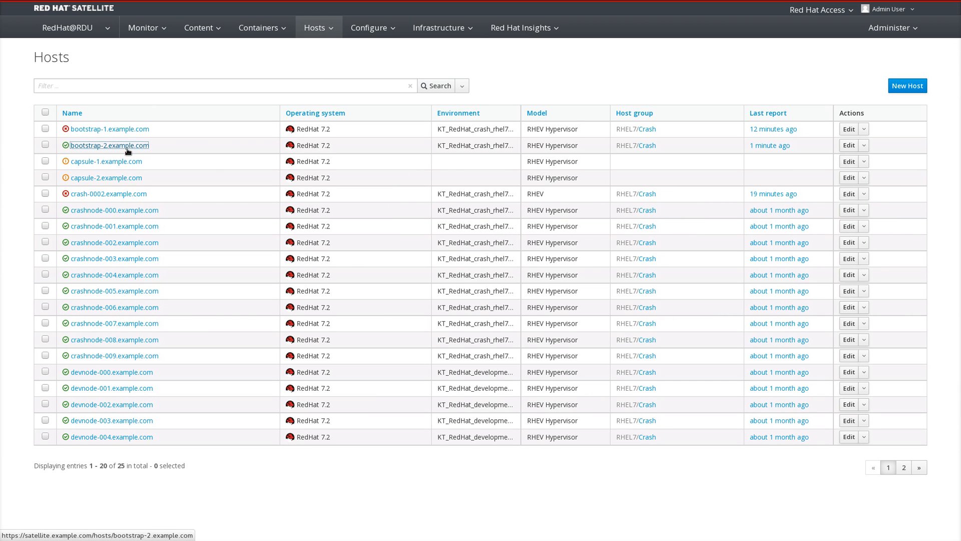
pyautogui.click(109, 145)
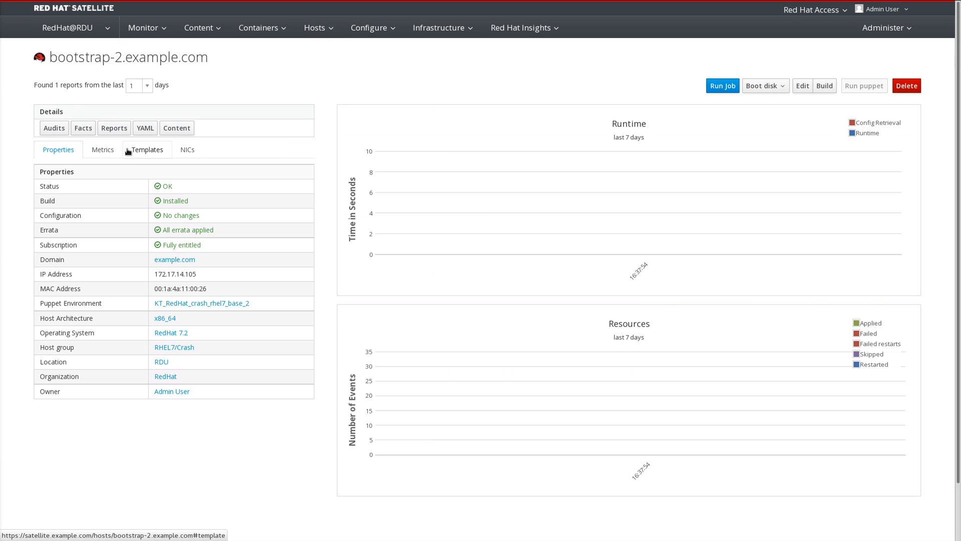
pyautogui.moveTo(160, 188)
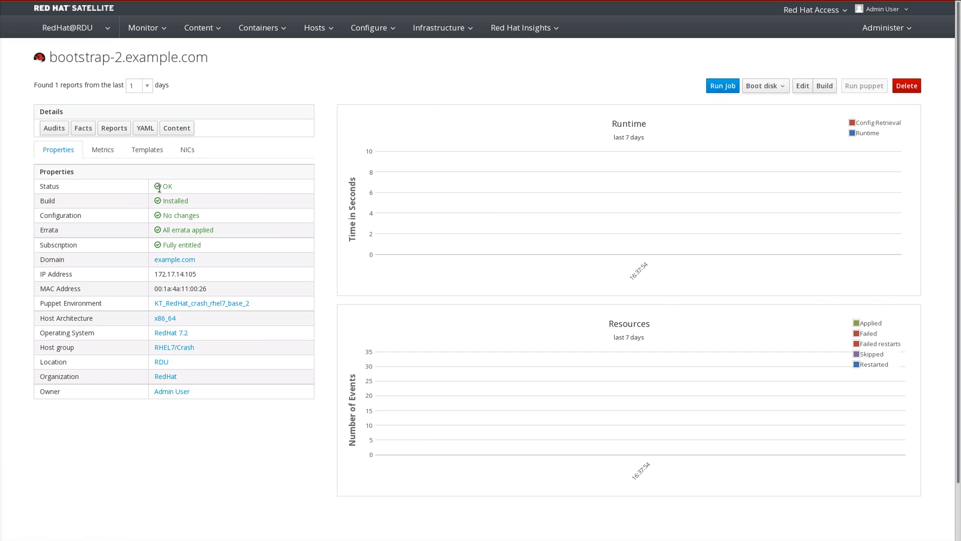